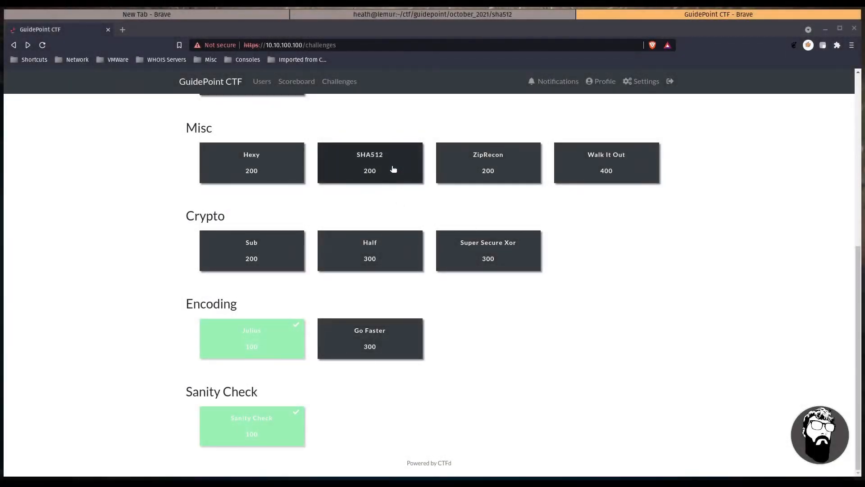
Review the SHA512 challenge details, then bring the Terminal with secret.tc's file output to the front
{"action": "left_click", "coordinate": [370, 163]}
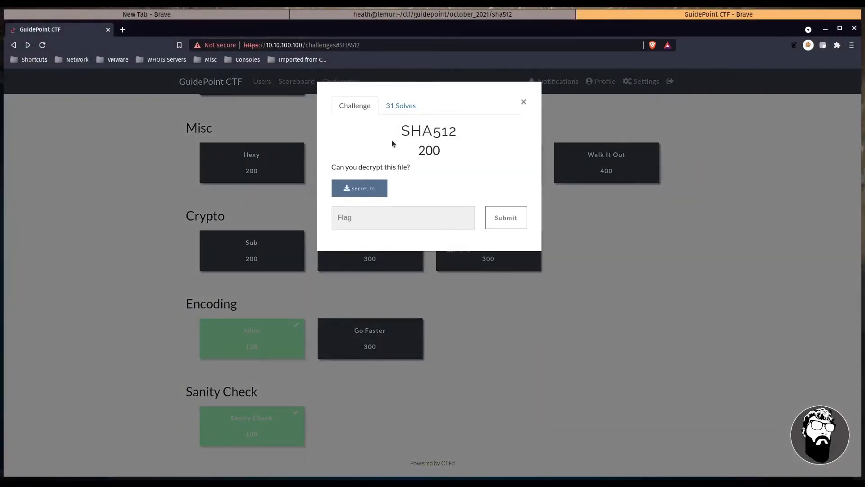
{"action": "mouse_move", "coordinate": [348, 162]}
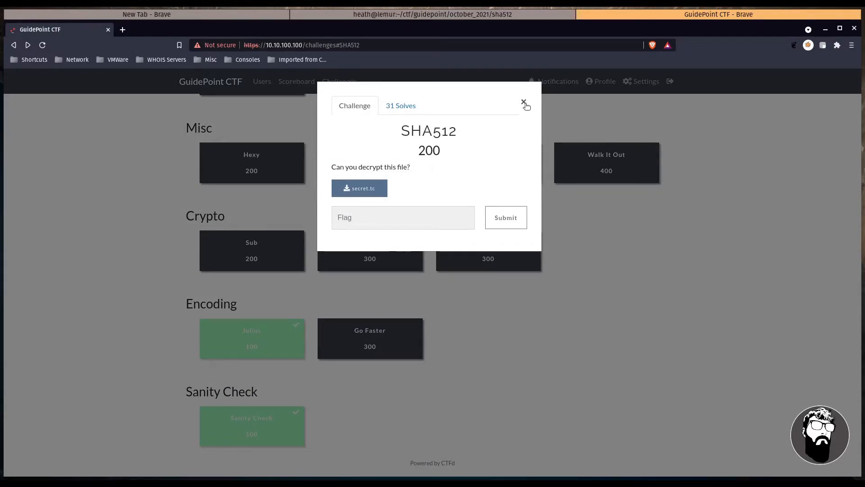
{"action": "left_click", "coordinate": [524, 104]}
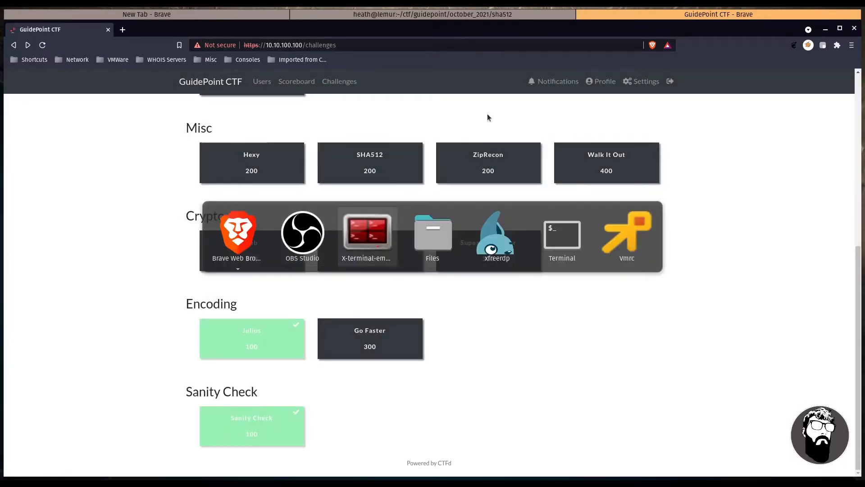
{"action": "left_click", "coordinate": [432, 14]}
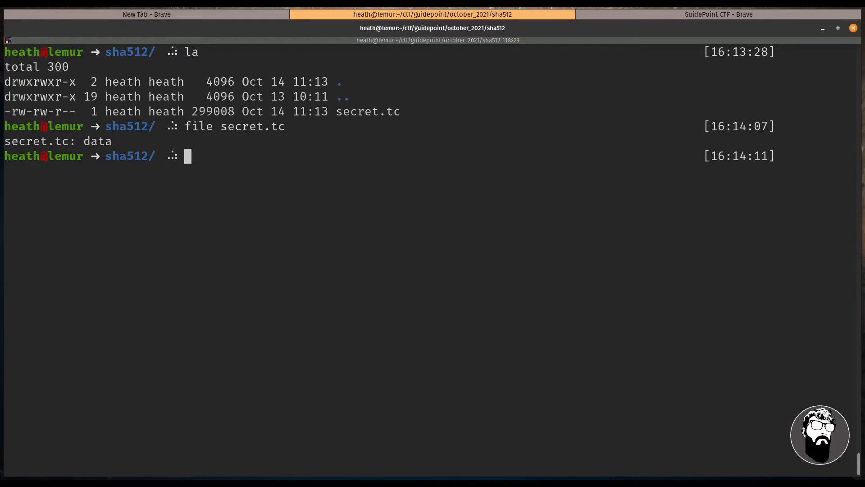
{"action": "left_click", "coordinate": [719, 13]}
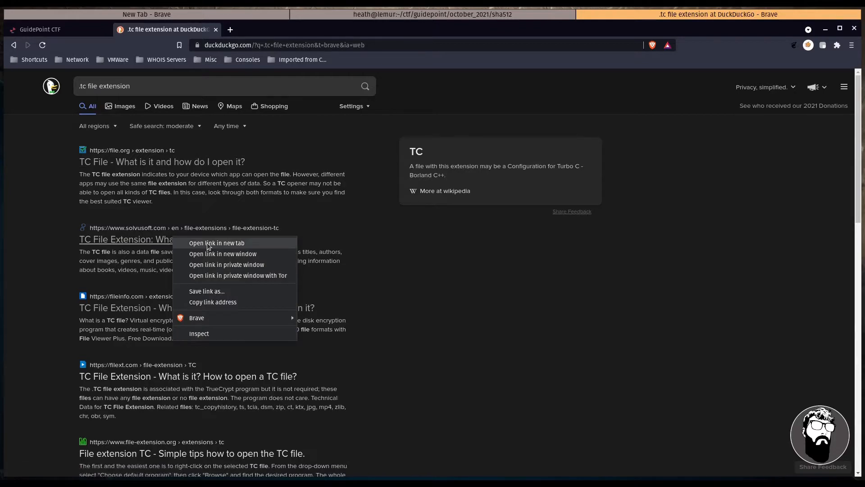
Open the Solvusoft result describing .tc as a TrueCrypt Volume in a new tab
{"action": "left_click", "coordinate": [216, 242]}
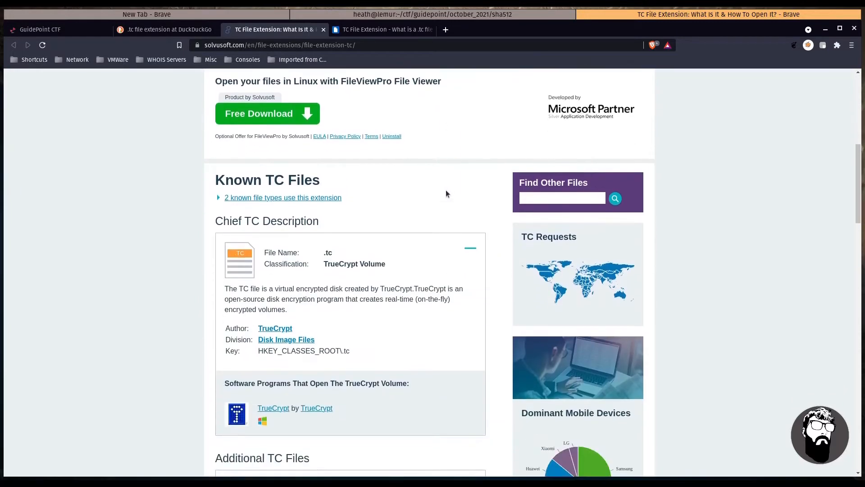
{"action": "mouse_move", "coordinate": [418, 273]}
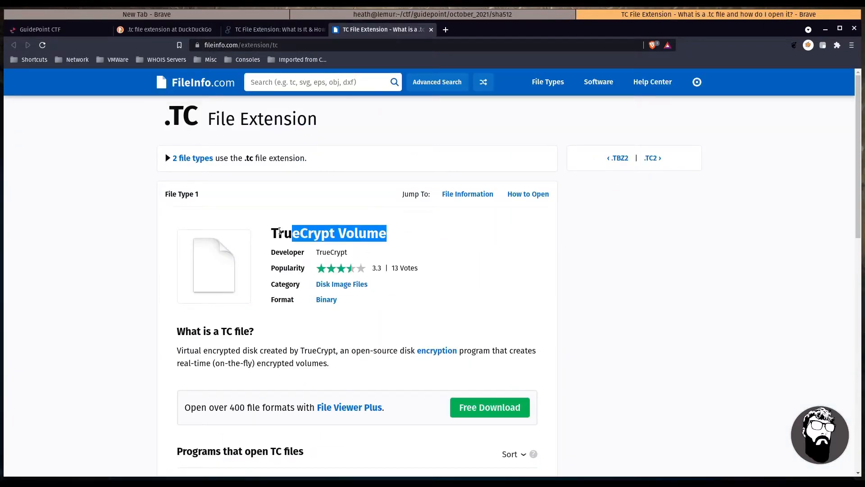
Search for 'truecrypt' in a fresh tab and browse the DuckDuckGo results
{"action": "left_click", "coordinate": [552, 29]}
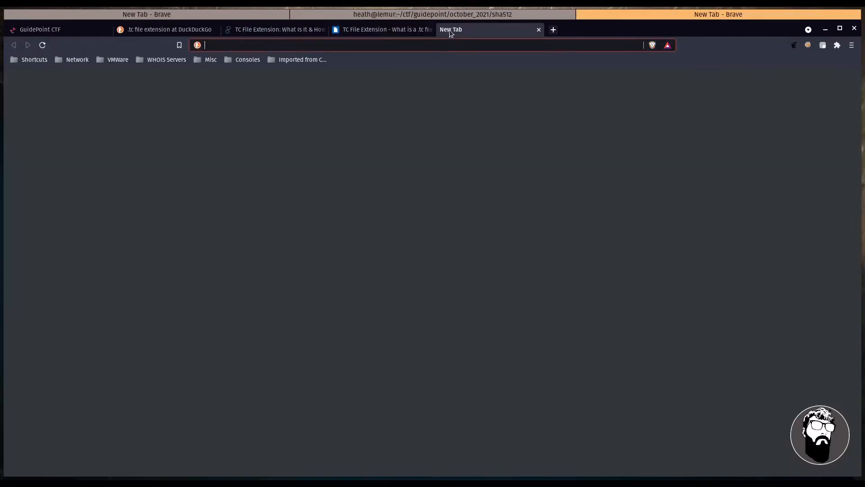
{"action": "type", "text": "truecrypt&t=brave&ia=web"}
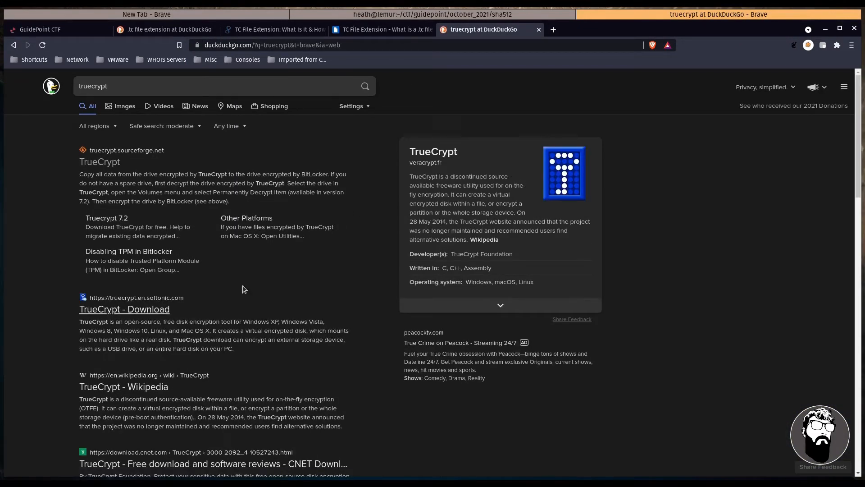
{"action": "scroll", "scroll_direction": "down", "scroll_amount": 3}
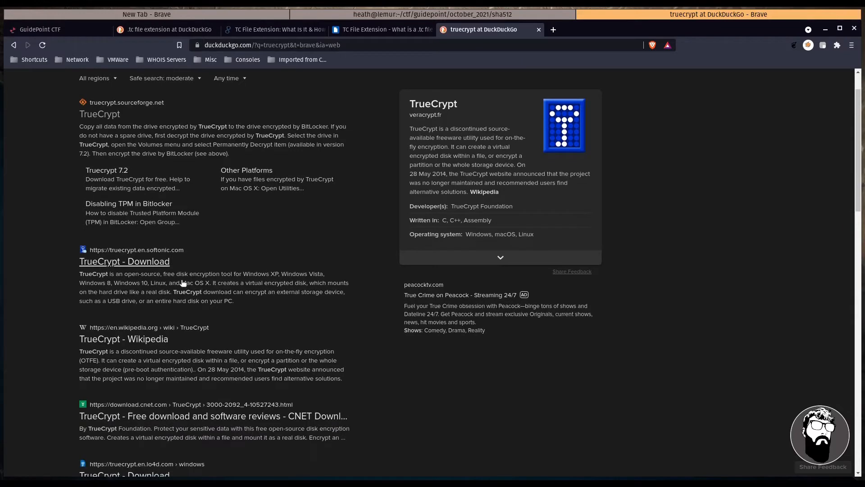
{"action": "mouse_move", "coordinate": [238, 278]}
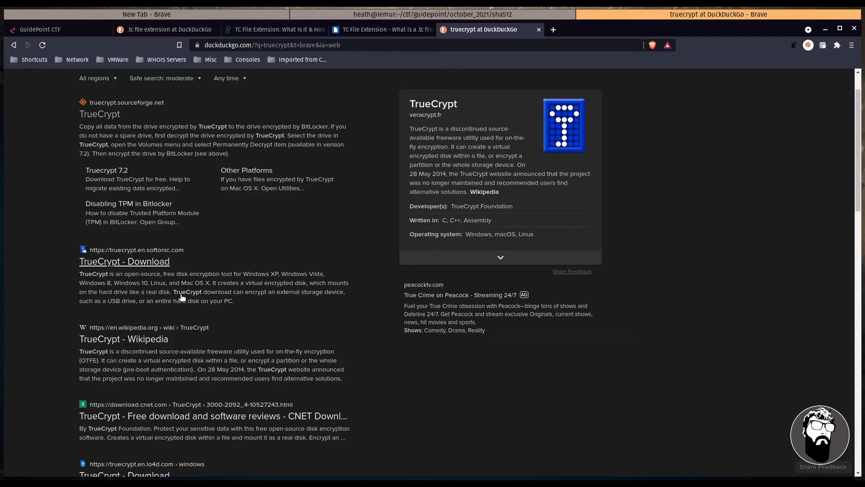
{"action": "mouse_move", "coordinate": [97, 298]}
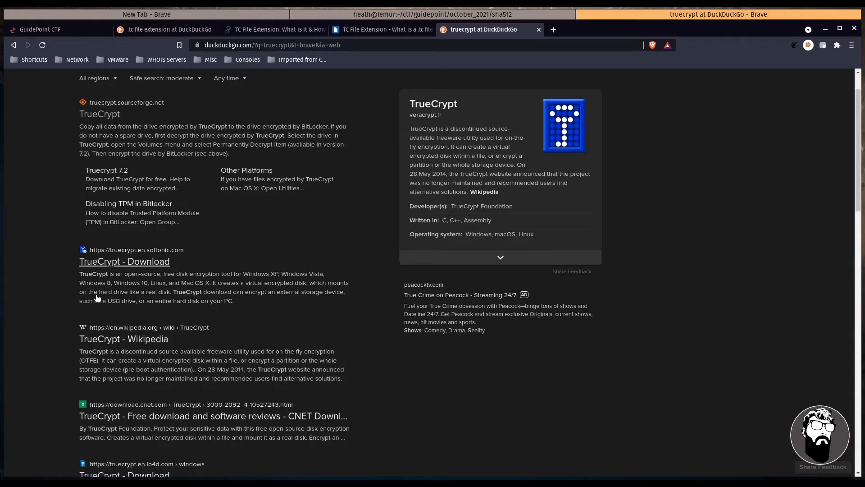
{"action": "mouse_move", "coordinate": [287, 270]}
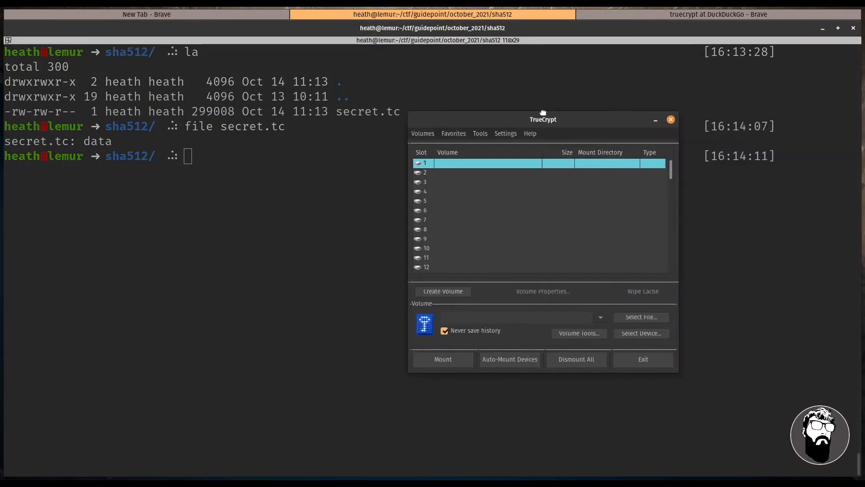
Select secret.tc as the volume, attempt Mount, cancel at the password prompt and close TrueCrypt
{"action": "left_click", "coordinate": [641, 316]}
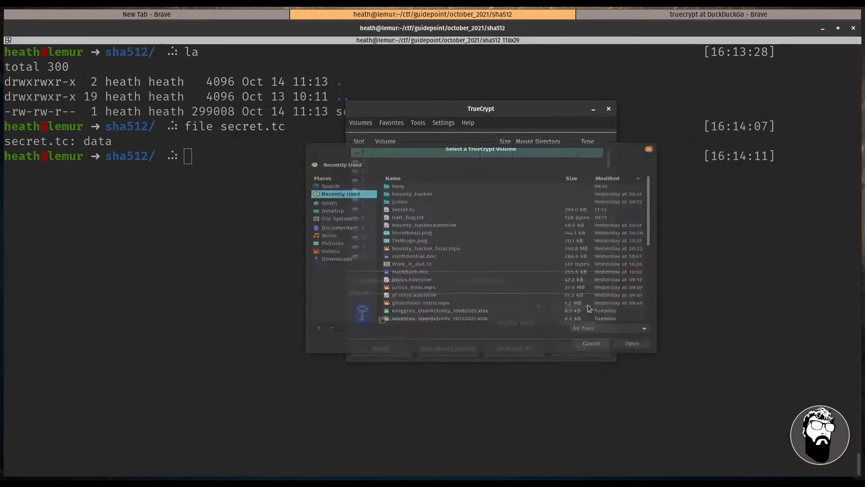
{"action": "left_click", "coordinate": [403, 196]}
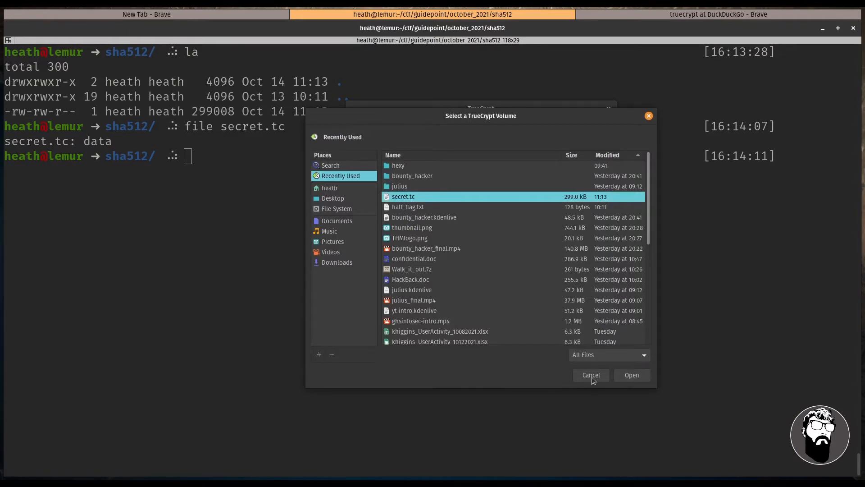
{"action": "left_click", "coordinate": [631, 375]}
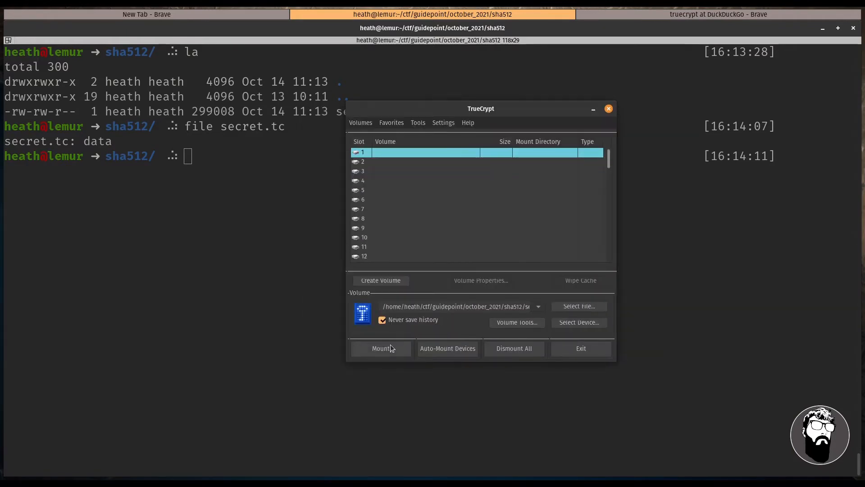
{"action": "left_click", "coordinate": [380, 348]}
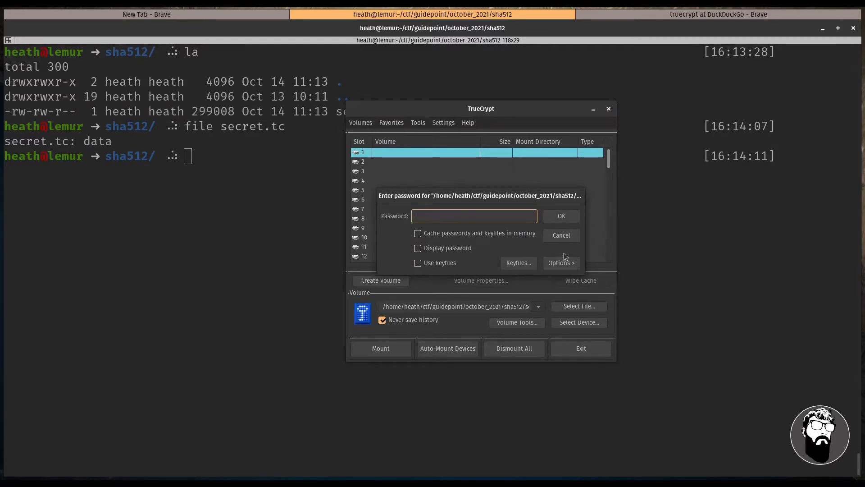
{"action": "left_click", "coordinate": [561, 235]}
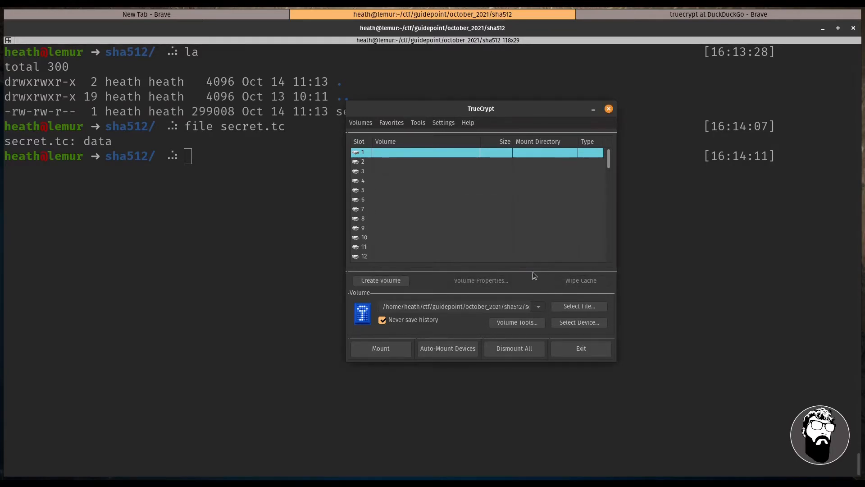
{"action": "left_click", "coordinate": [608, 108]}
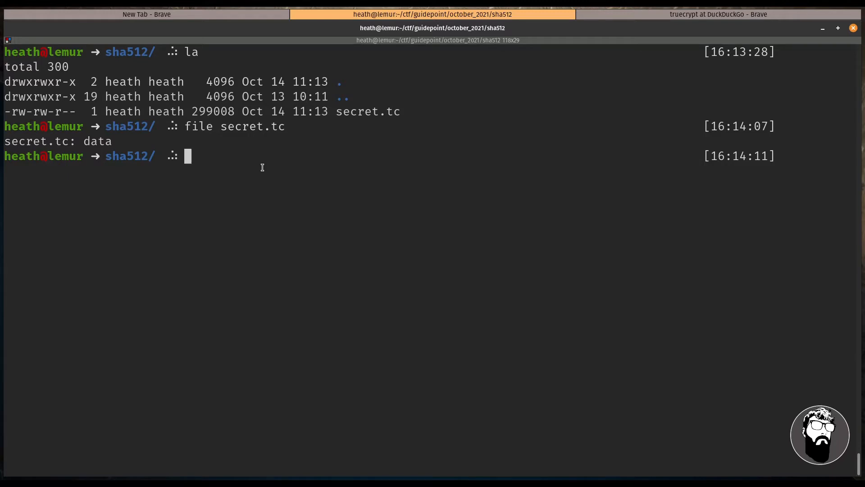
Run truecrack bare to print its help and highlight the dictionary attack usage line
{"action": "type", "text": "truecrack -h"}
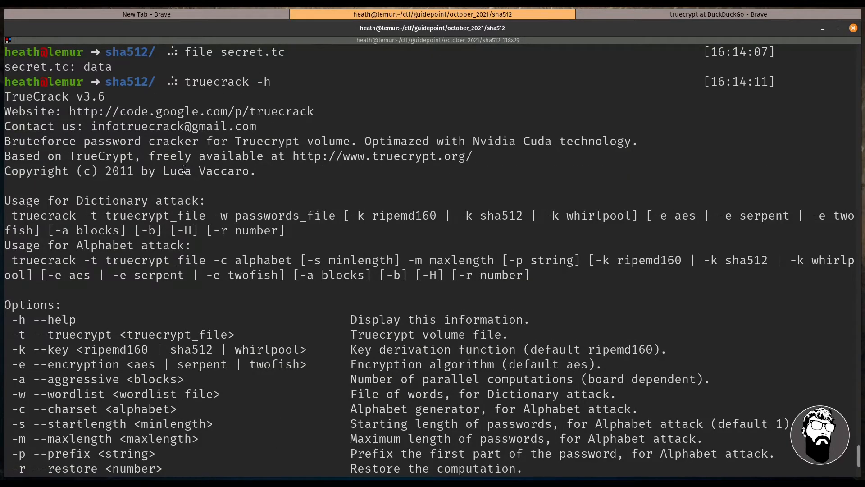
{"action": "left_click_drag", "start_coordinate": [63, 141], "coordinate": [331, 140]}
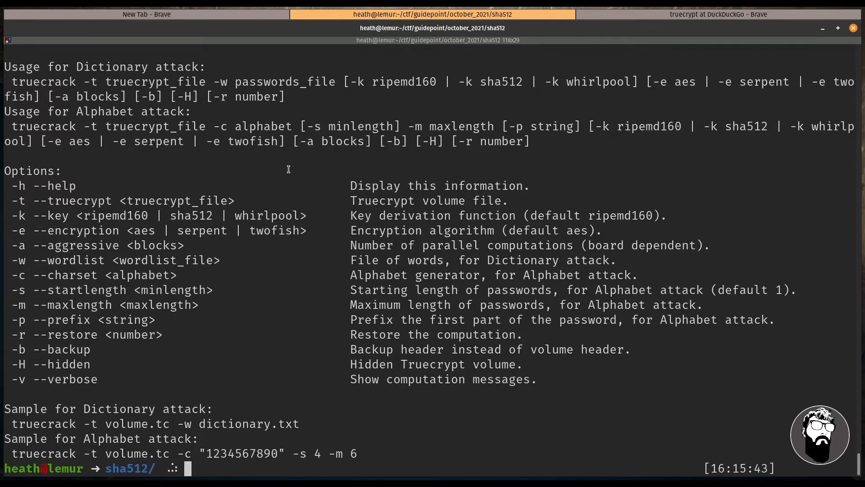
{"action": "mouse_move", "coordinate": [66, 194]}
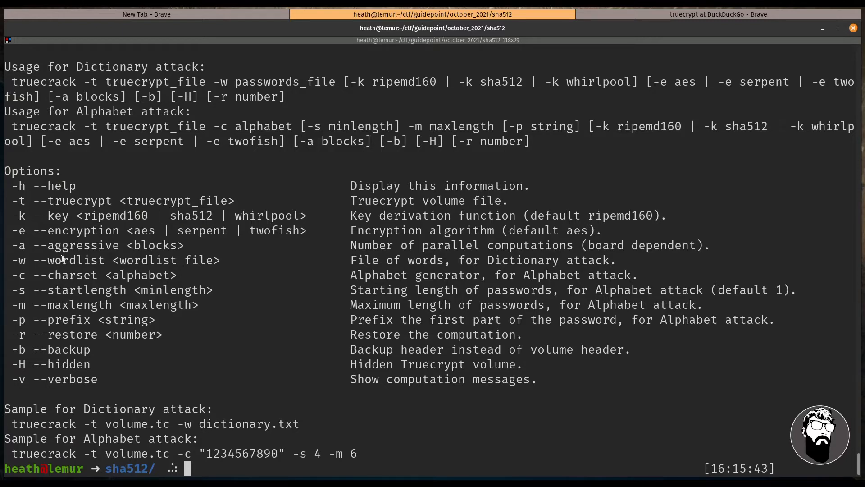
{"action": "mouse_move", "coordinate": [314, 352]}
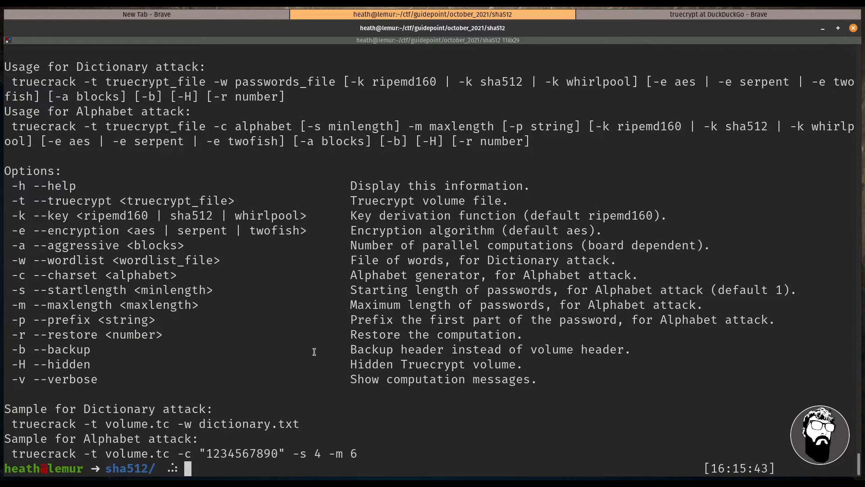
Launch 'truecrack -t secret.tc -k sha512 -w /opt/wordlists/rockyou.txt'
{"action": "type", "text": "truecrack -t"}
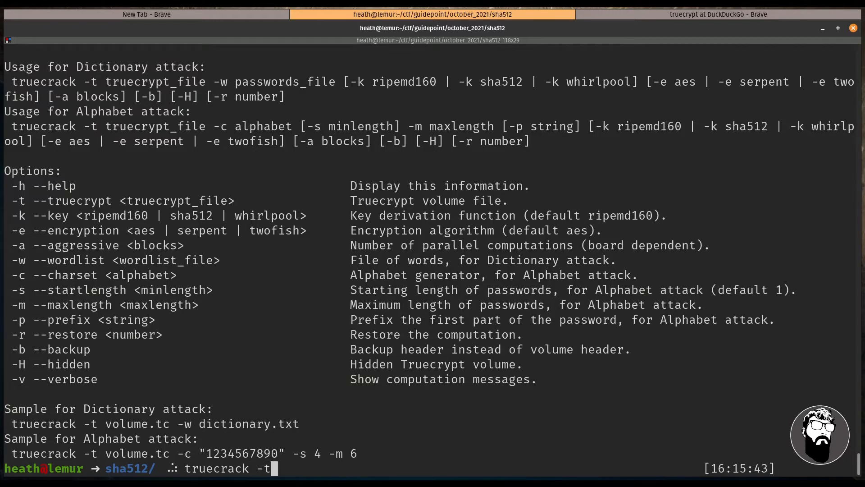
{"action": "type", "text": "secret.tc -k"}
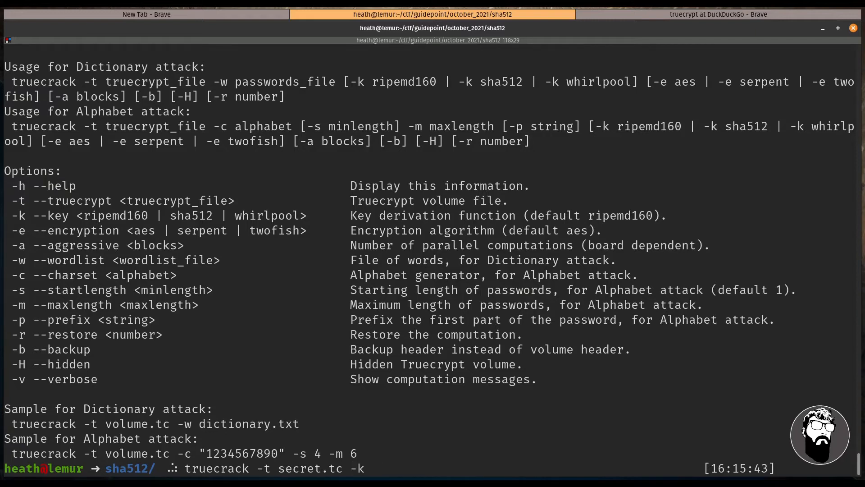
{"action": "type", "text": "sha512 -"}
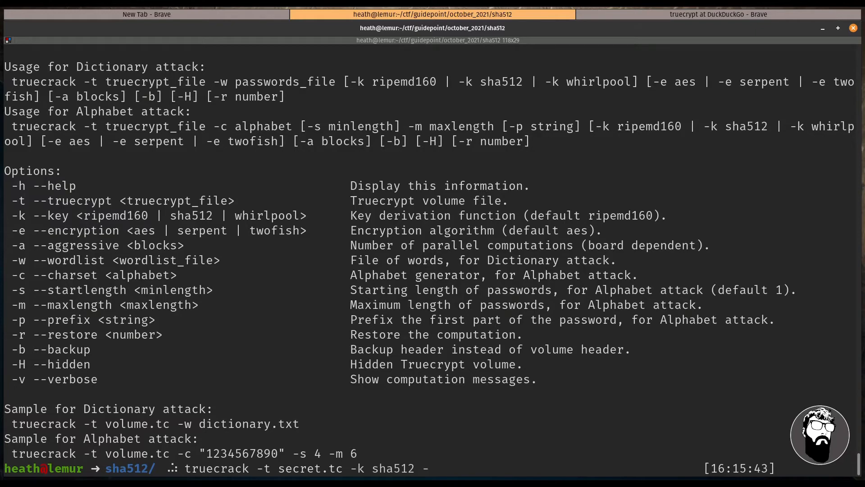
{"action": "type", "text": "w"}
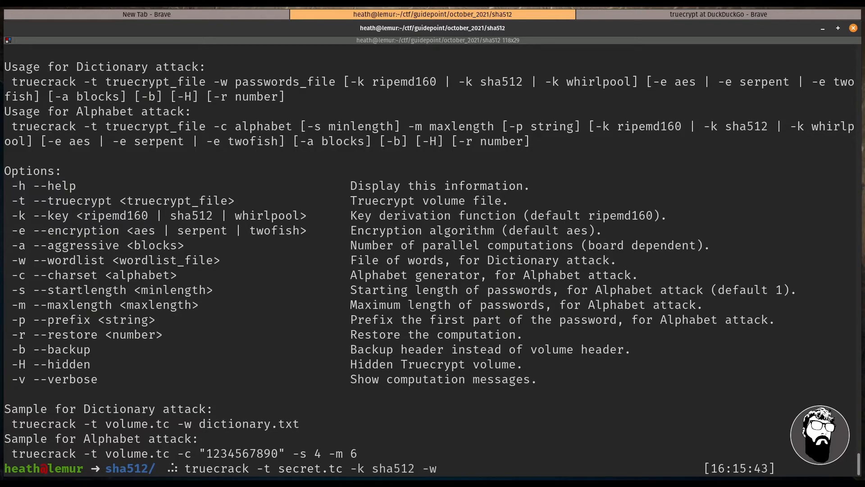
{"action": "type", "text": "/opt/wor"}
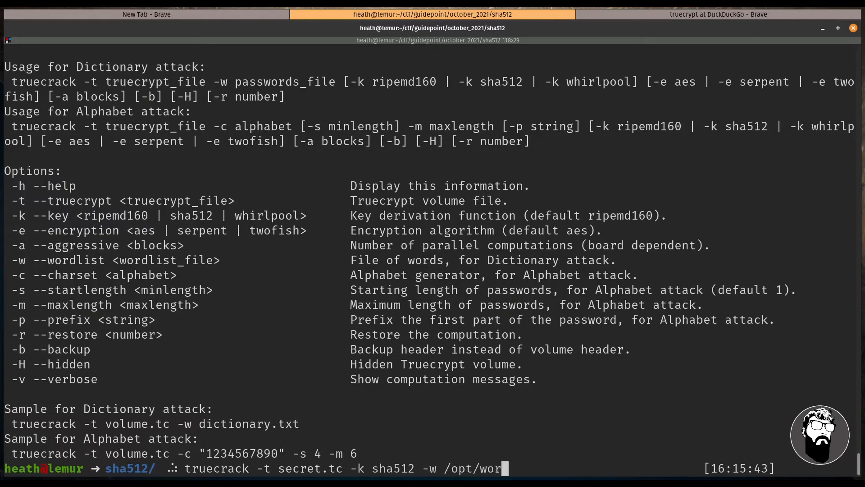
{"action": "type", "text": "dlists/rockyou.txt"}
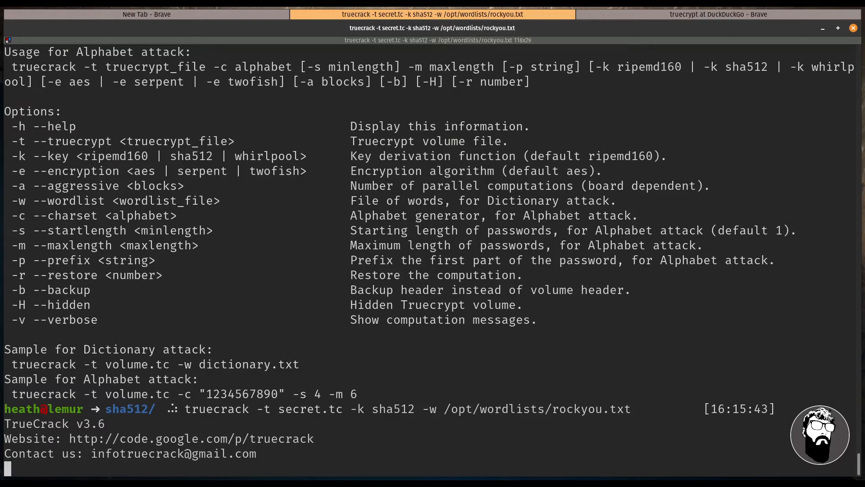
{"action": "mouse_move", "coordinate": [402, 368]}
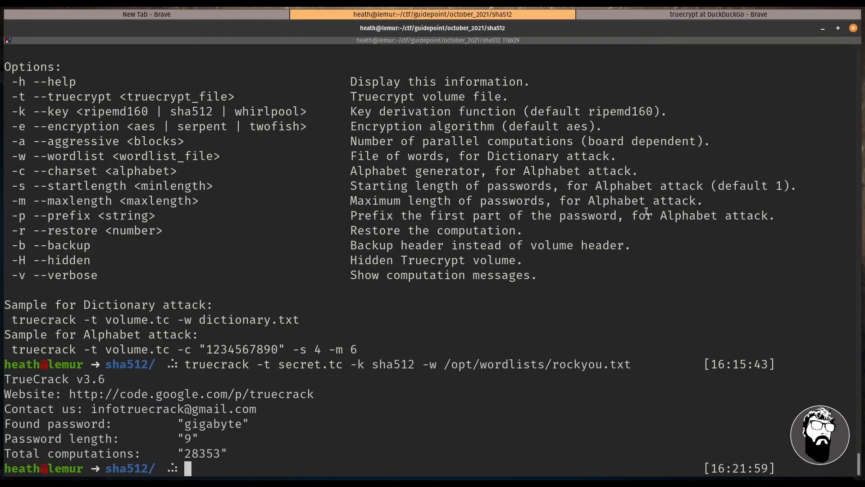
{"action": "mouse_move", "coordinate": [238, 423]}
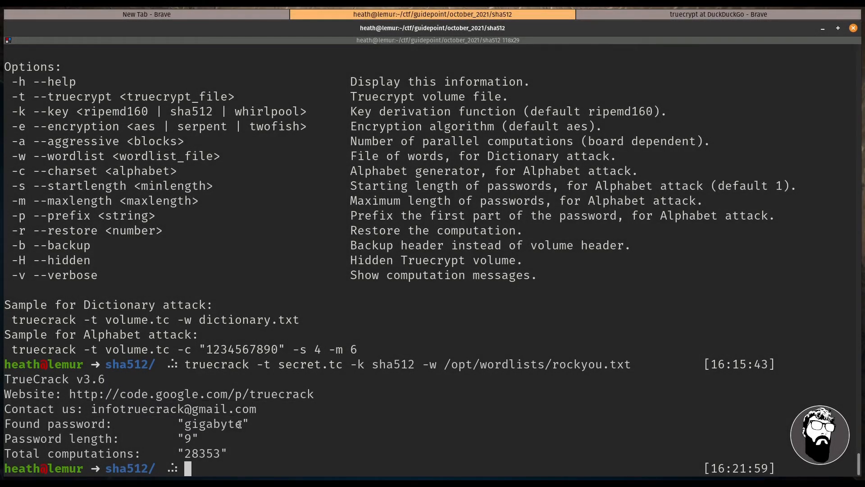
{"action": "double_click", "coordinate": [213, 423]}
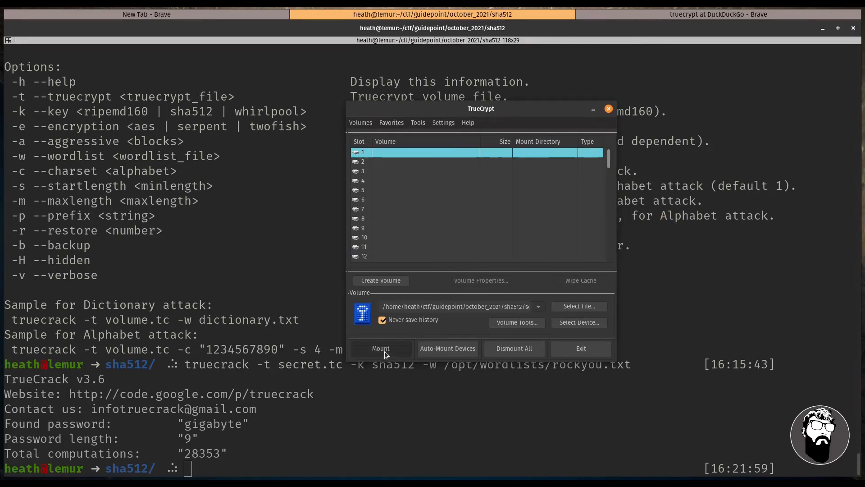
{"action": "left_click", "coordinate": [380, 348]}
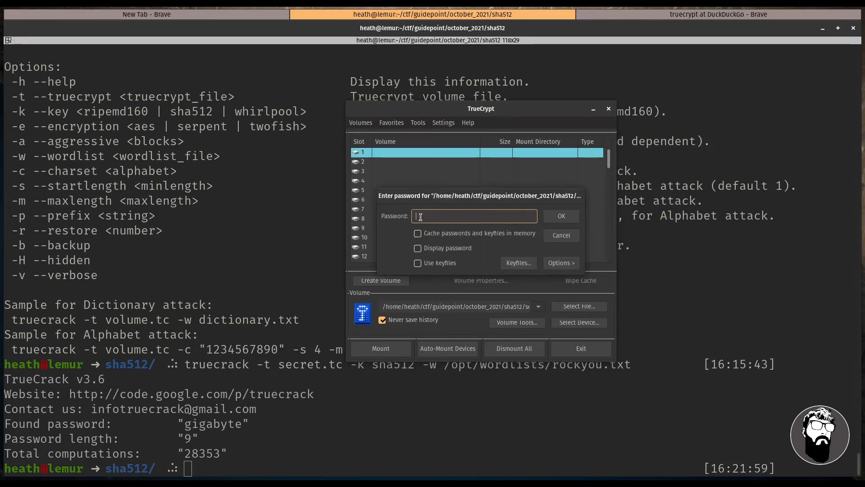
{"action": "left_click", "coordinate": [418, 247]}
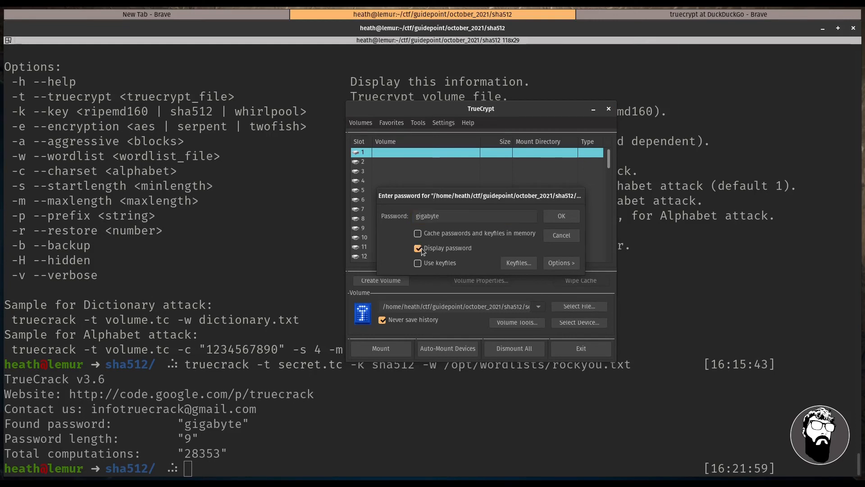
{"action": "left_click", "coordinate": [417, 248]}
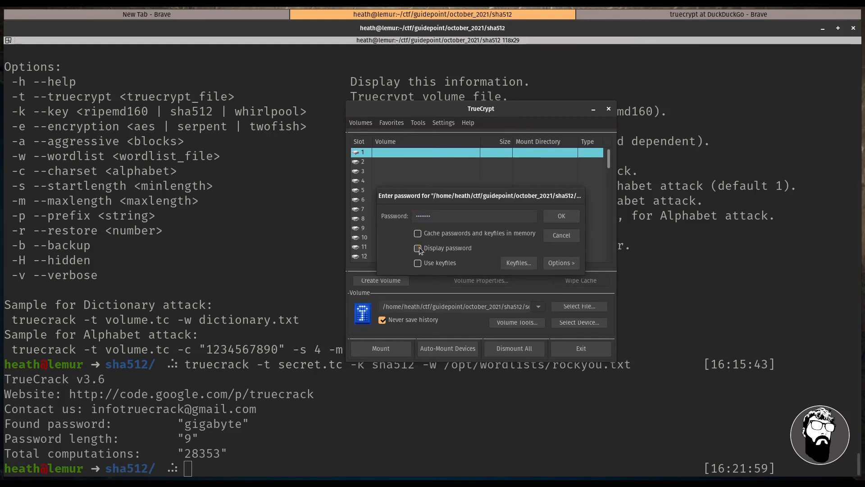
{"action": "left_click", "coordinate": [560, 216]}
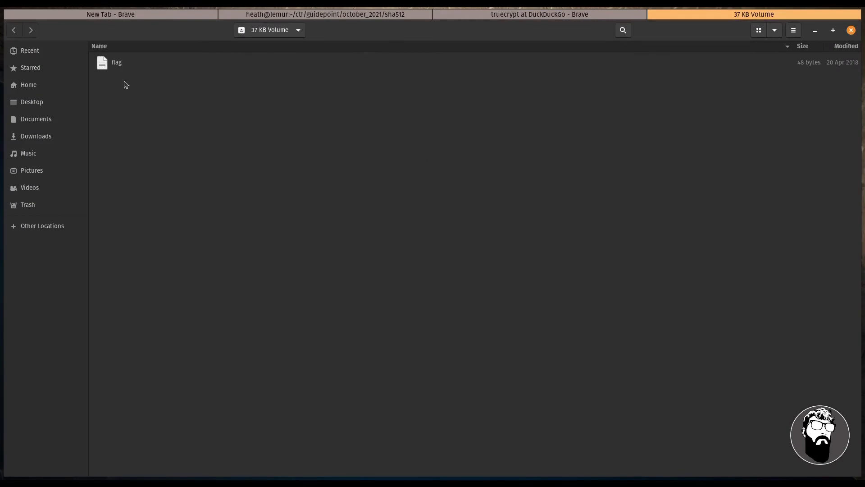
Open the flag file from the mounted volume and copy its StormCTF flag text
{"action": "left_click", "coordinate": [116, 63]}
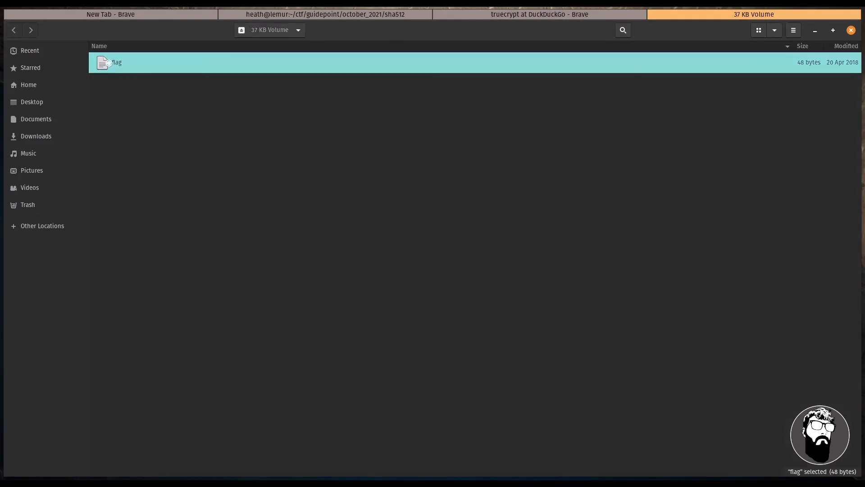
{"action": "double_click", "coordinate": [116, 63]}
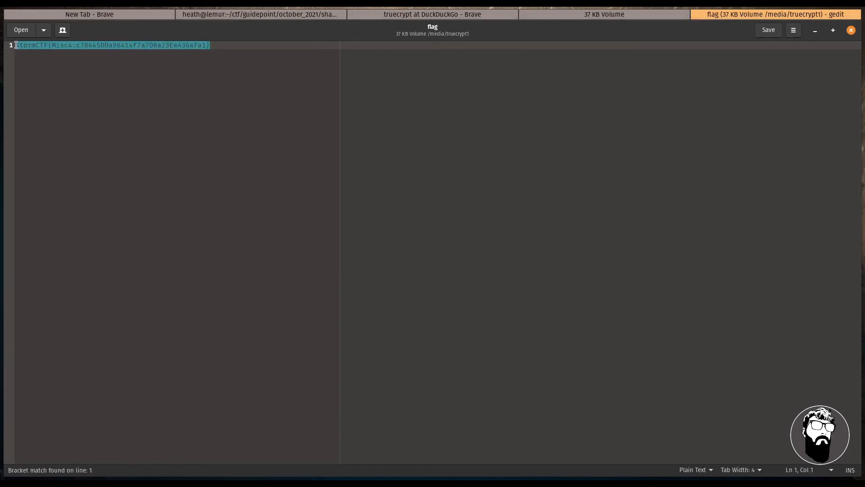
{"action": "right_click", "coordinate": [110, 45]}
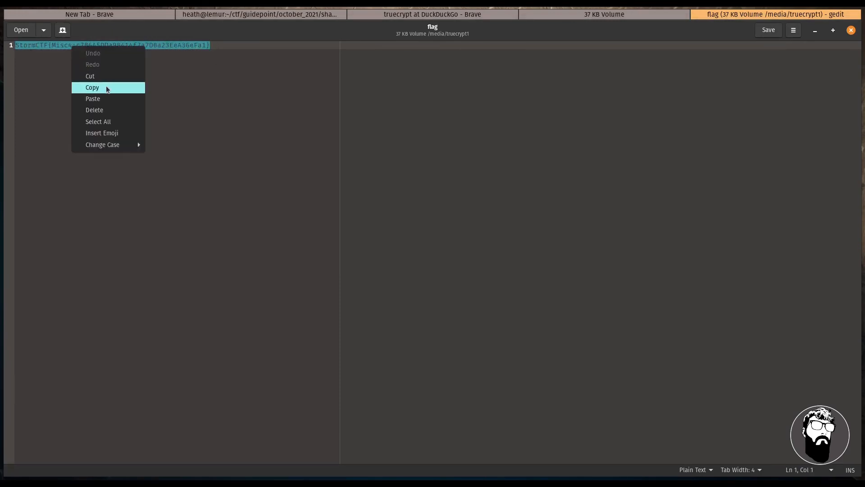
{"action": "left_click", "coordinate": [92, 88]}
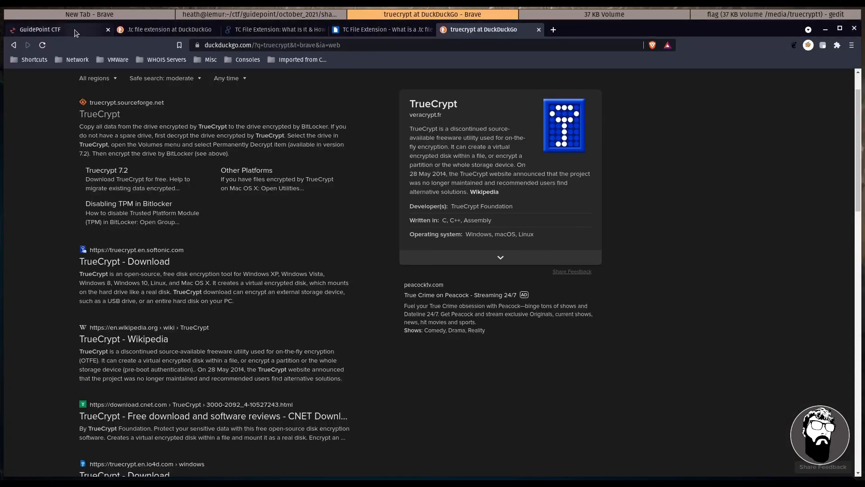
{"action": "left_click", "coordinate": [39, 29]}
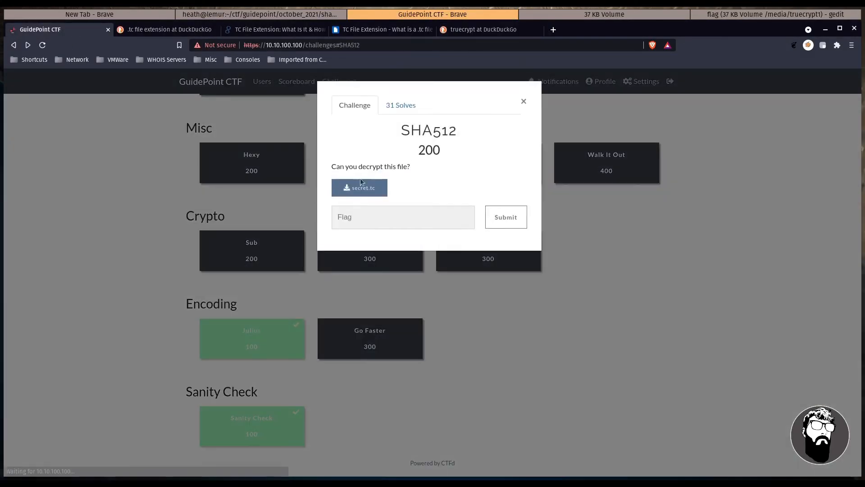
{"action": "type", "text": "7B645DDa98414f7a7D0a23EeA36eFa11"}
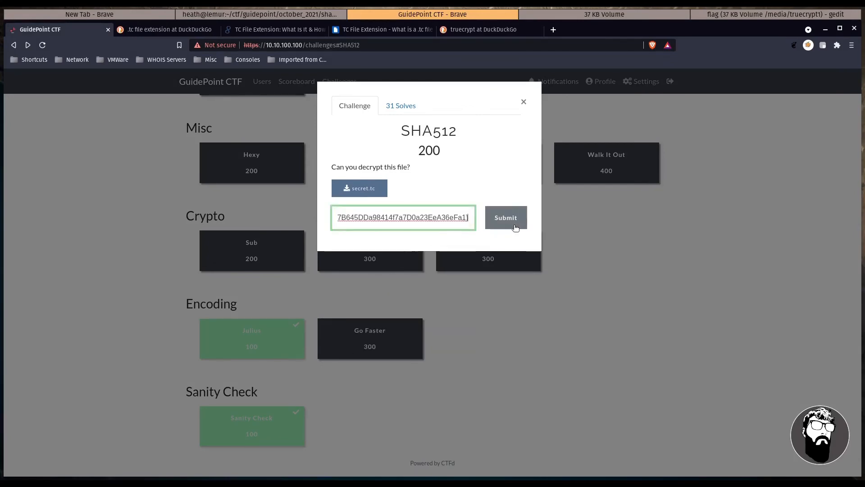
{"action": "left_click", "coordinate": [505, 218]}
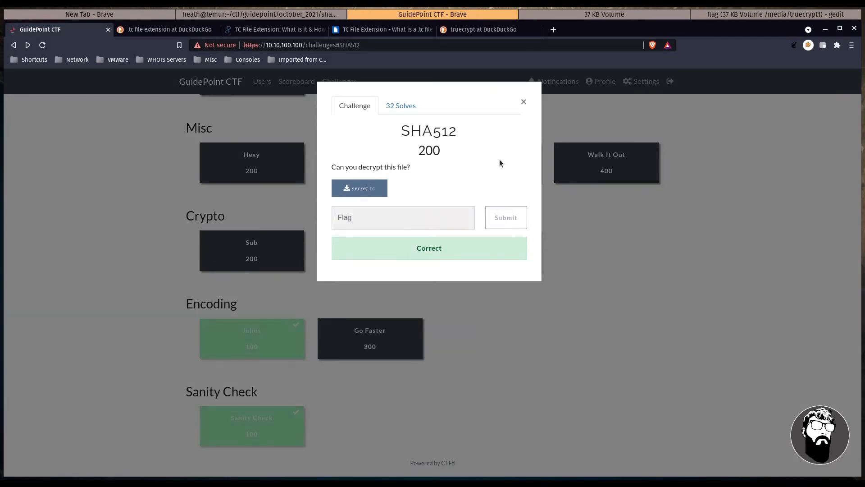